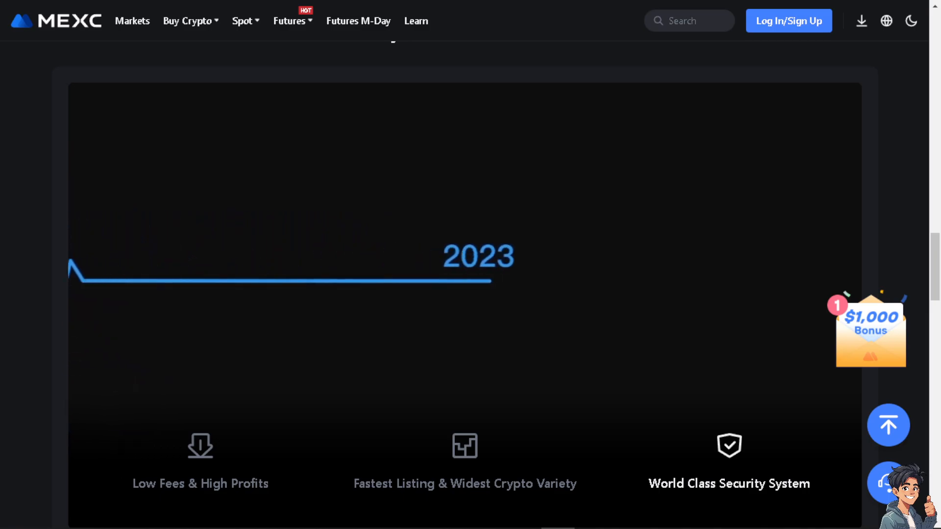
Scroll to the top of the MEXC homepage and go to Log In/Sign Up.
{"action": "scroll", "scroll_direction": "up", "scroll_amount": 3}
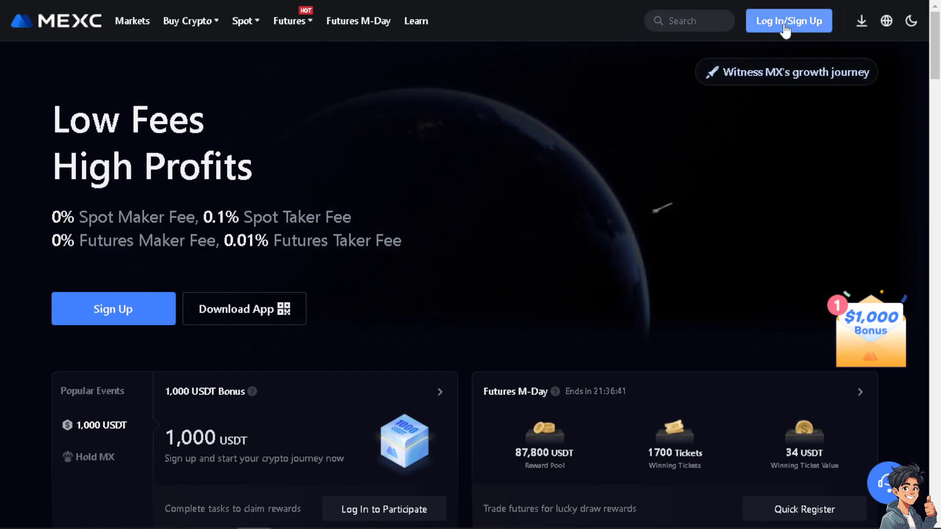
{"action": "left_click", "coordinate": [788, 20]}
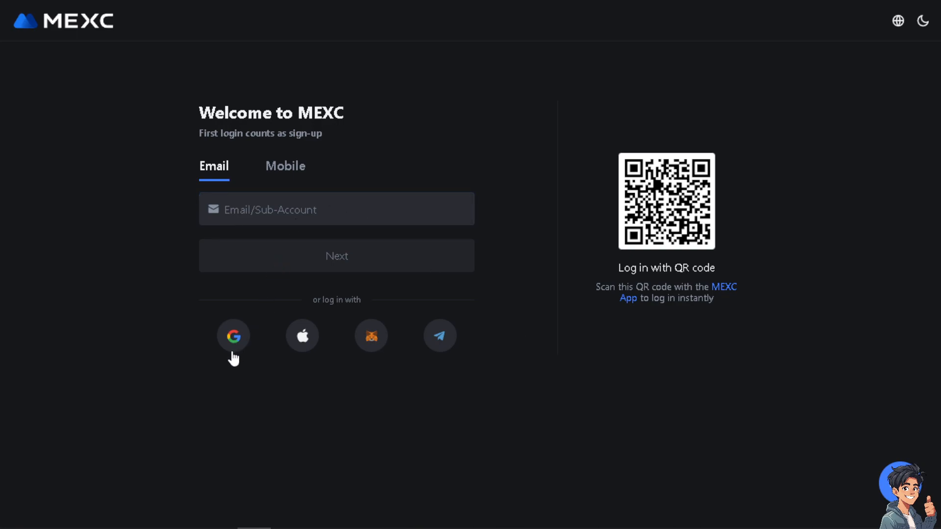
{"action": "mouse_move", "coordinate": [326, 354]}
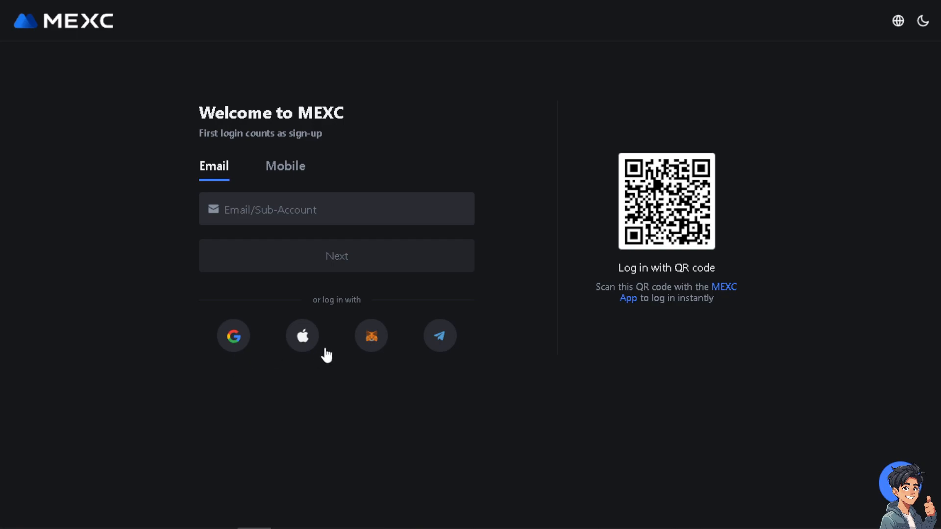
{"action": "mouse_move", "coordinate": [427, 353]}
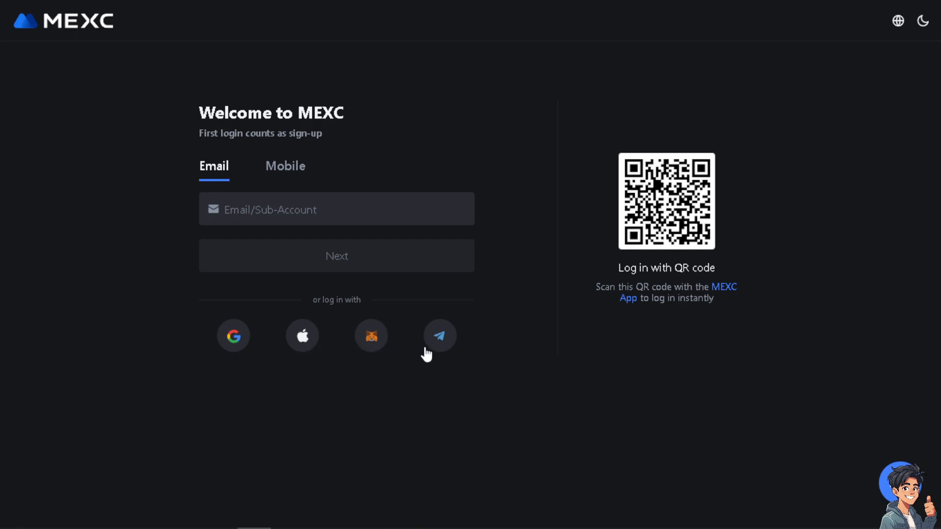
{"action": "mouse_move", "coordinate": [439, 348]}
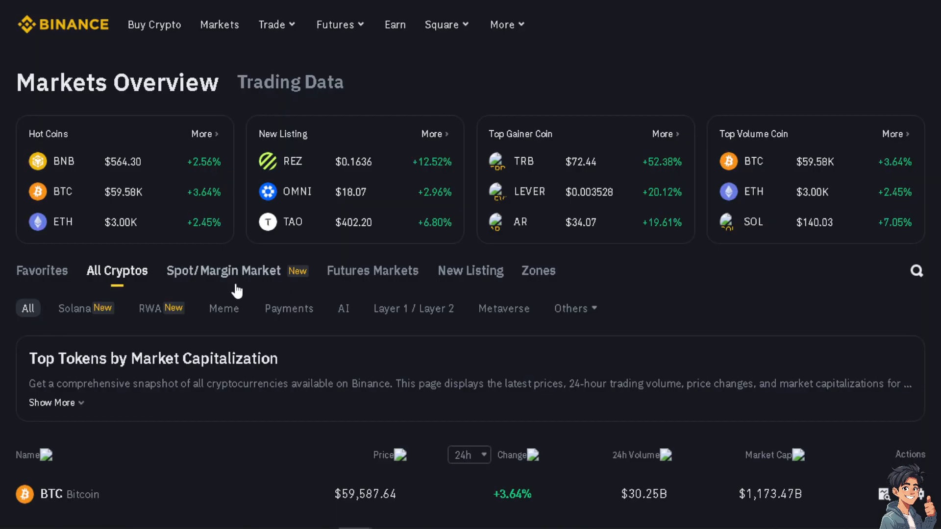
{"action": "scroll", "scroll_direction": "down", "scroll_amount": 3}
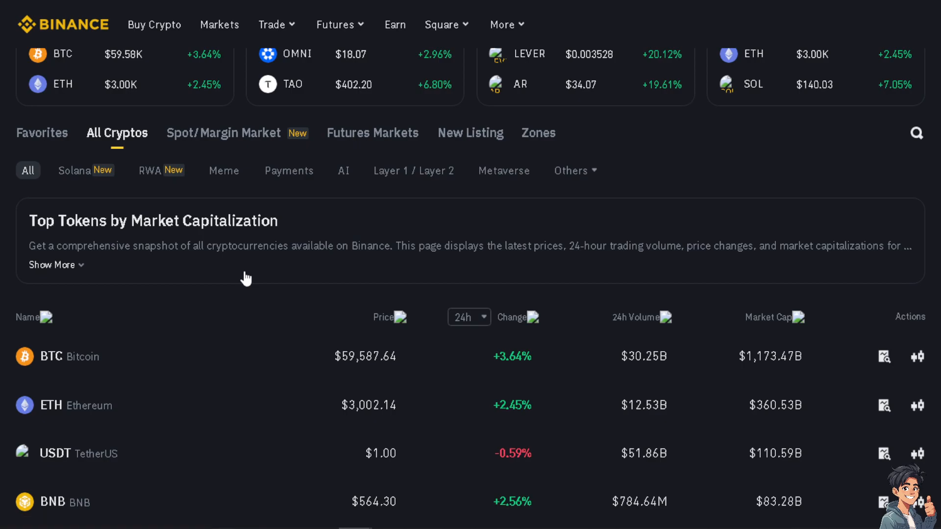
{"action": "mouse_move", "coordinate": [333, 306]}
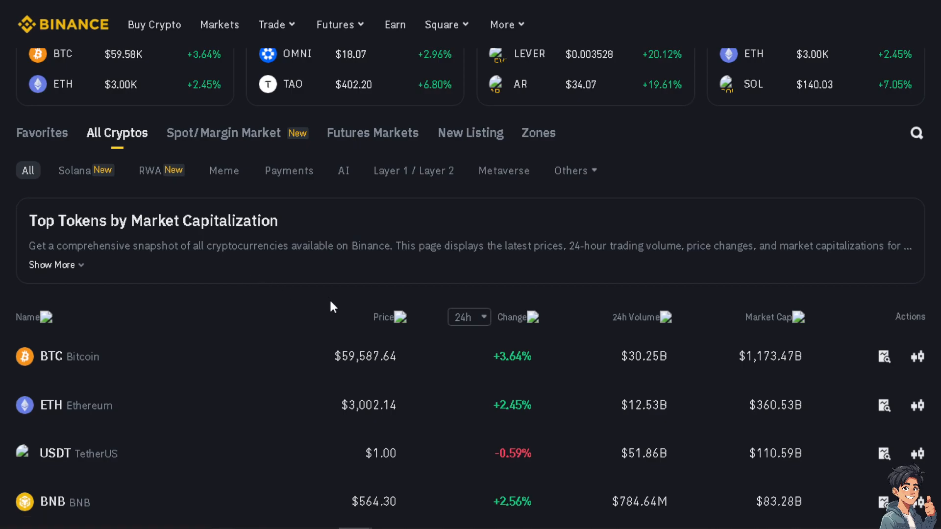
{"action": "mouse_move", "coordinate": [327, 320]}
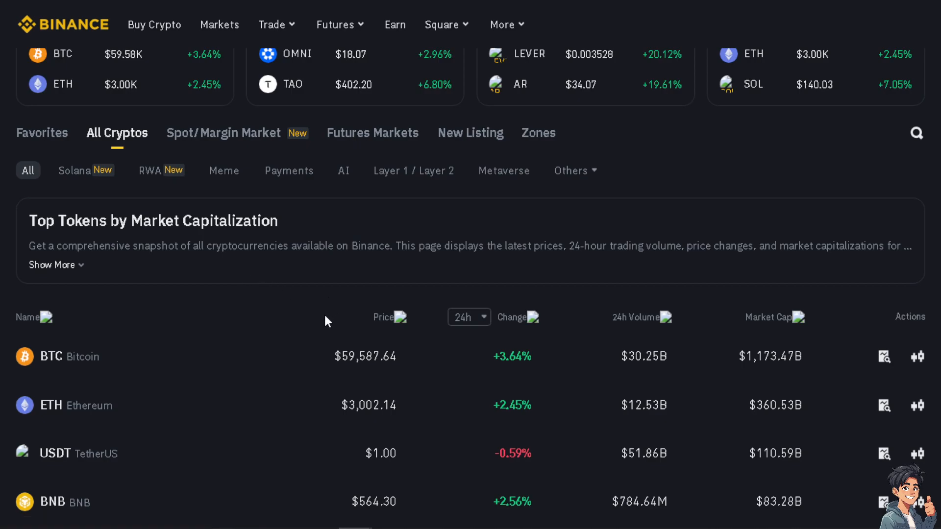
{"action": "scroll", "scroll_direction": "down", "scroll_amount": 3}
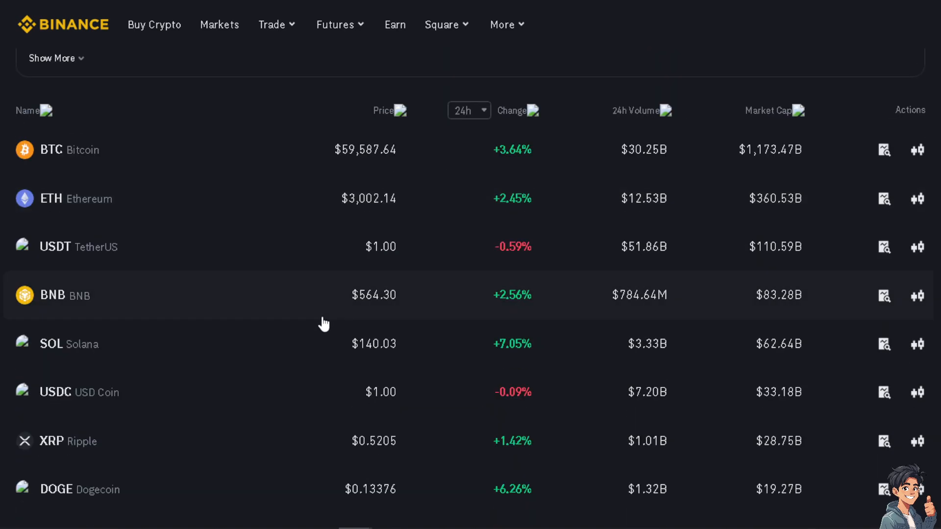
{"action": "mouse_move", "coordinate": [96, 369]}
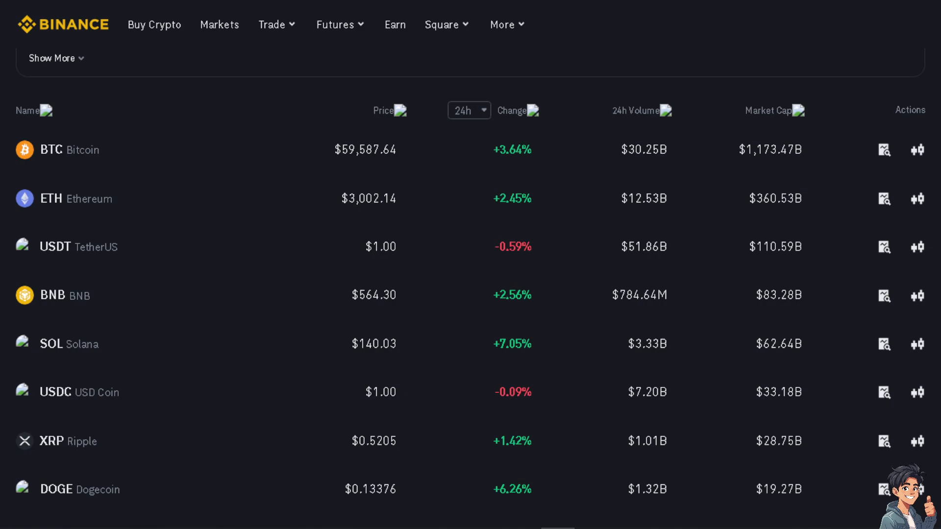
{"action": "mouse_move", "coordinate": [374, 273]}
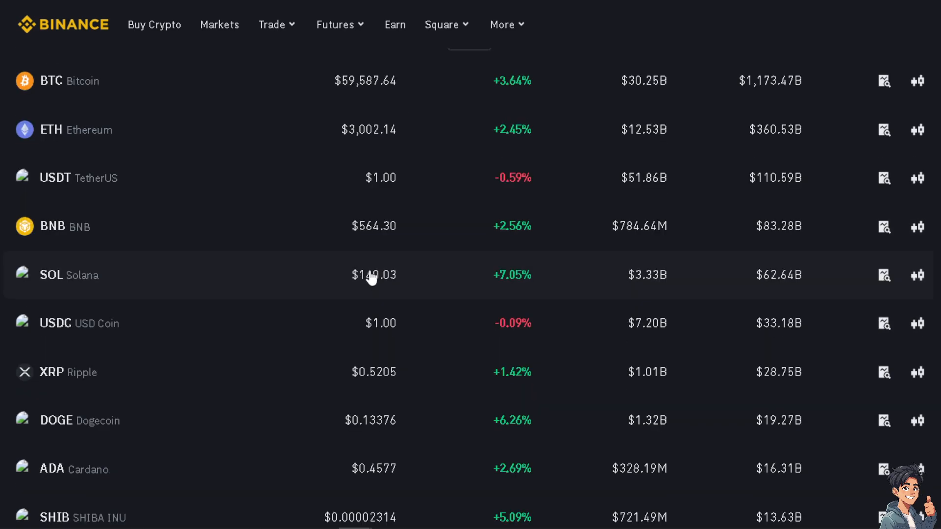
{"action": "mouse_move", "coordinate": [372, 282]}
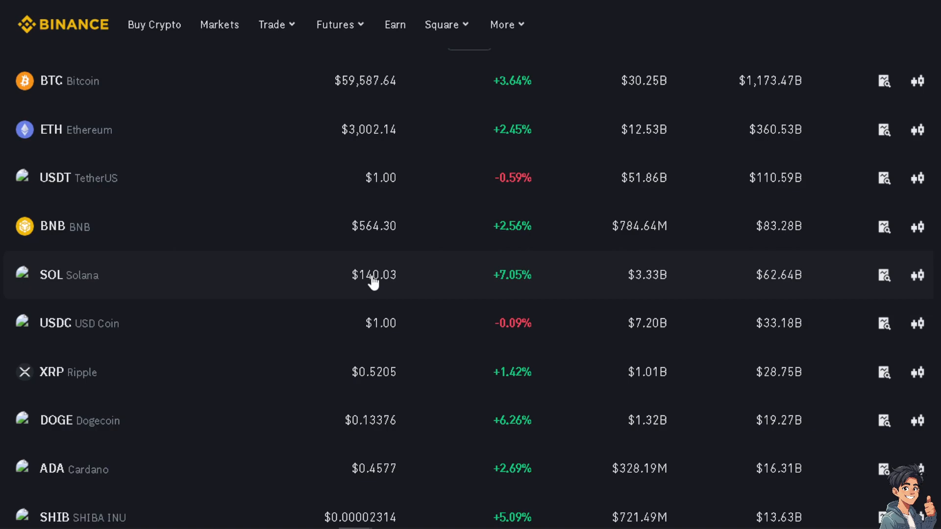
{"action": "scroll", "scroll_direction": "down", "scroll_amount": 3}
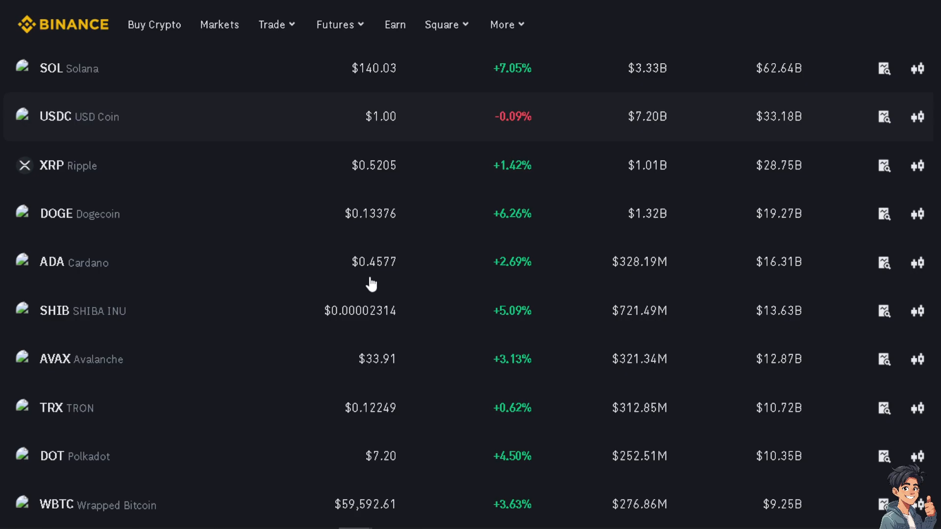
{"action": "scroll", "scroll_direction": "down", "scroll_amount": 3}
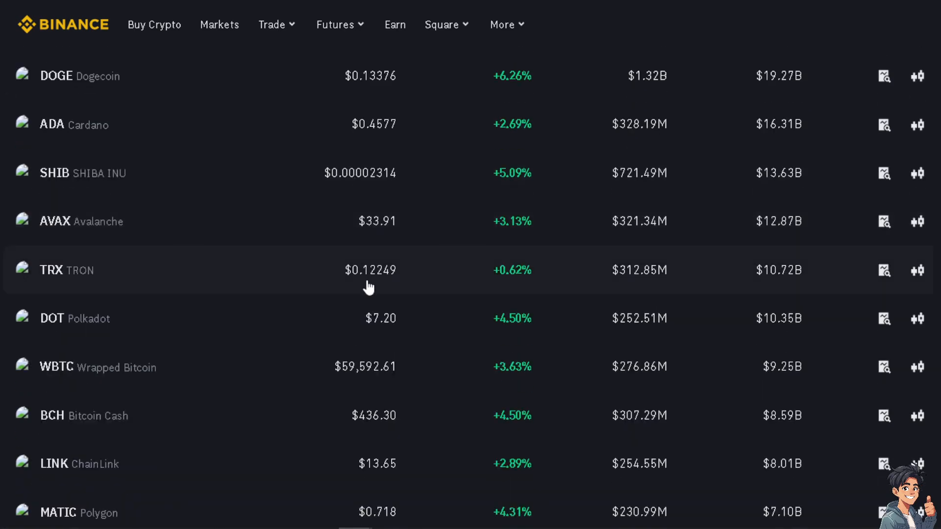
{"action": "scroll", "scroll_direction": "down", "scroll_amount": 3}
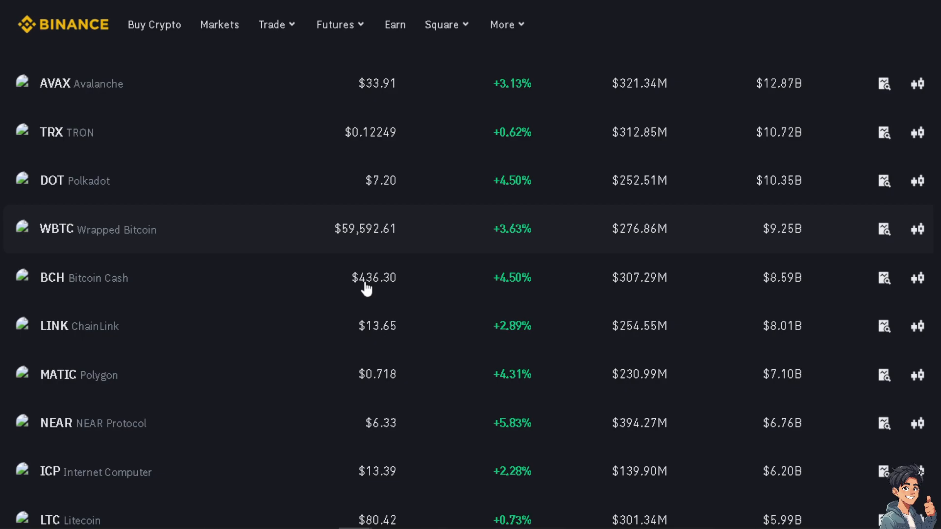
{"action": "scroll", "scroll_direction": "down", "scroll_amount": 3}
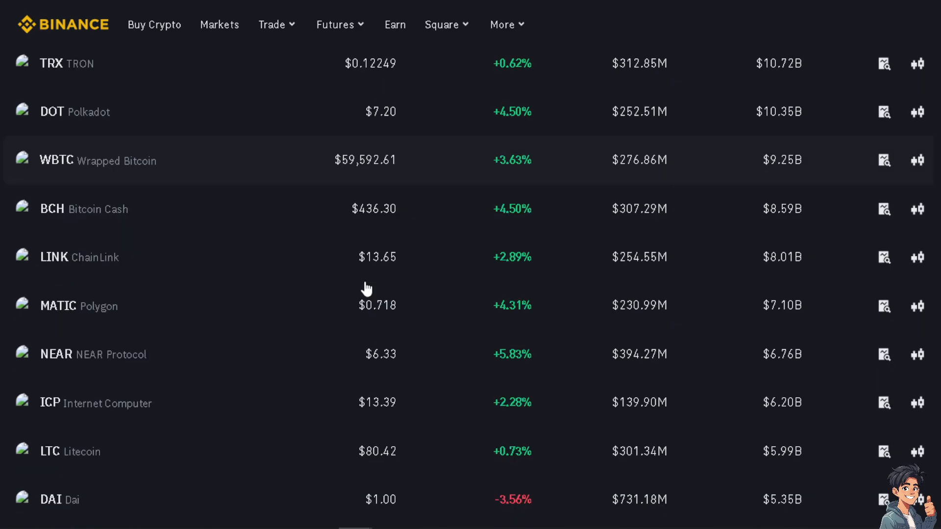
{"action": "mouse_move", "coordinate": [327, 231]}
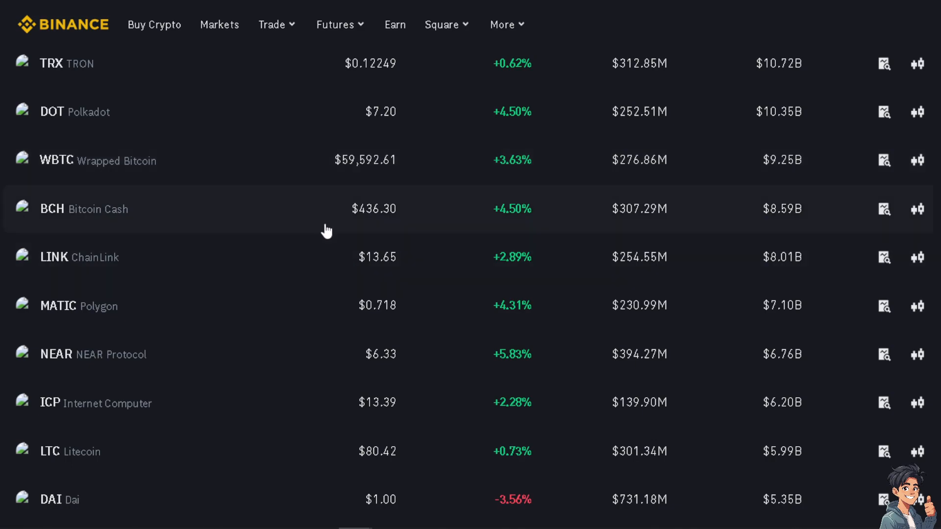
{"action": "mouse_move", "coordinate": [132, 94]}
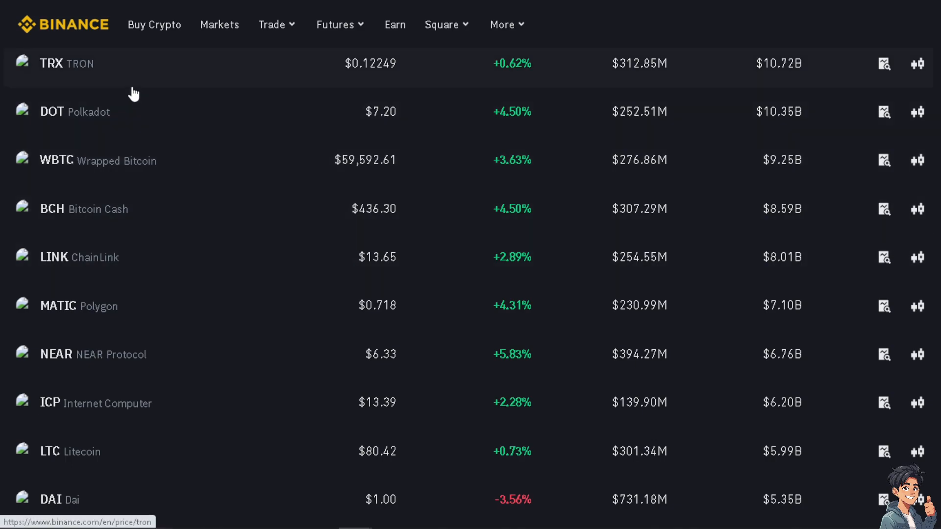
{"action": "mouse_move", "coordinate": [90, 30]}
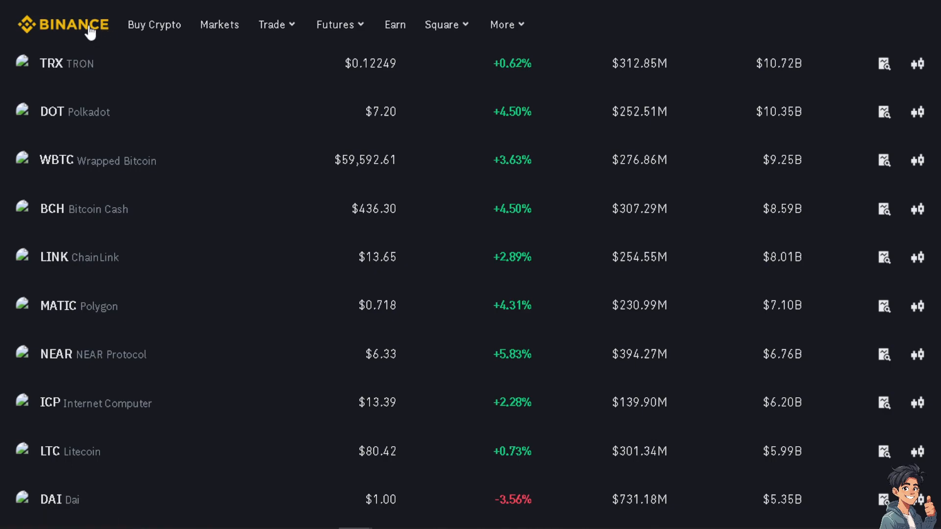
{"action": "mouse_move", "coordinate": [227, 346]}
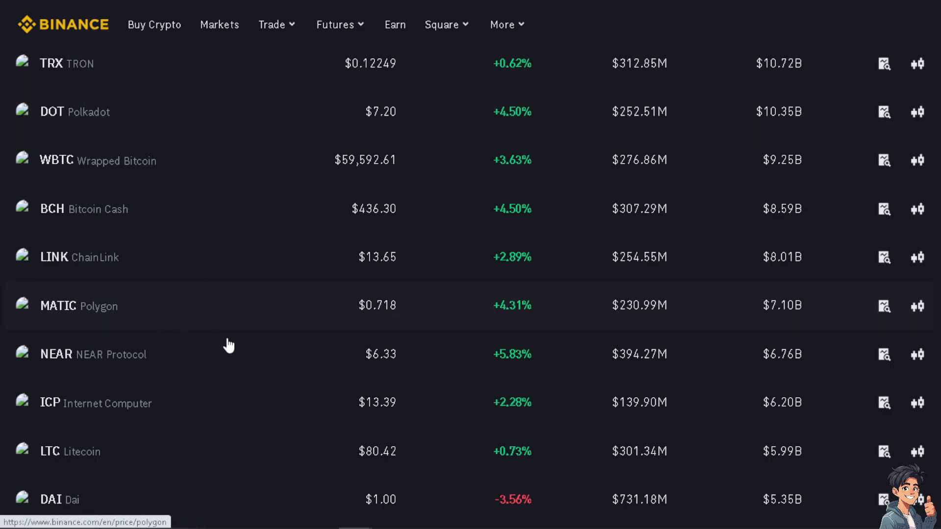
{"action": "mouse_move", "coordinate": [39, 458]}
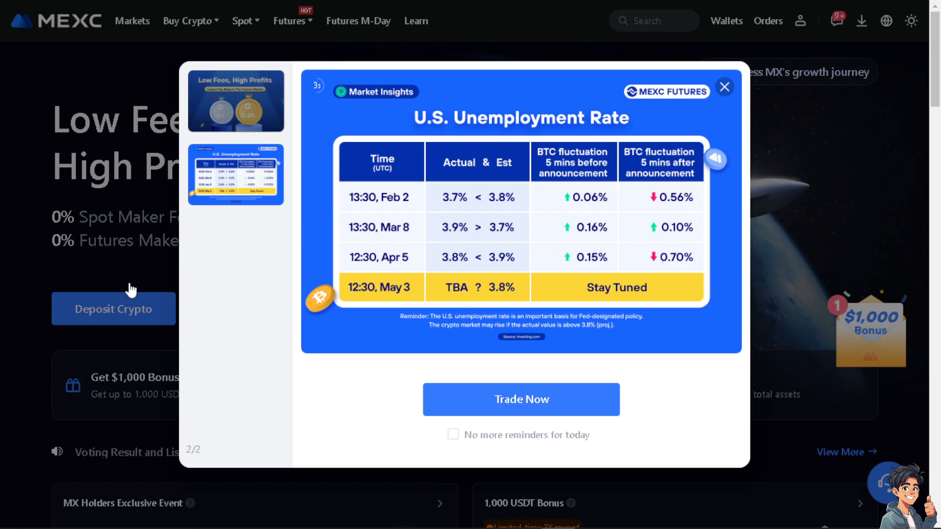
{"action": "mouse_move", "coordinate": [441, 193]}
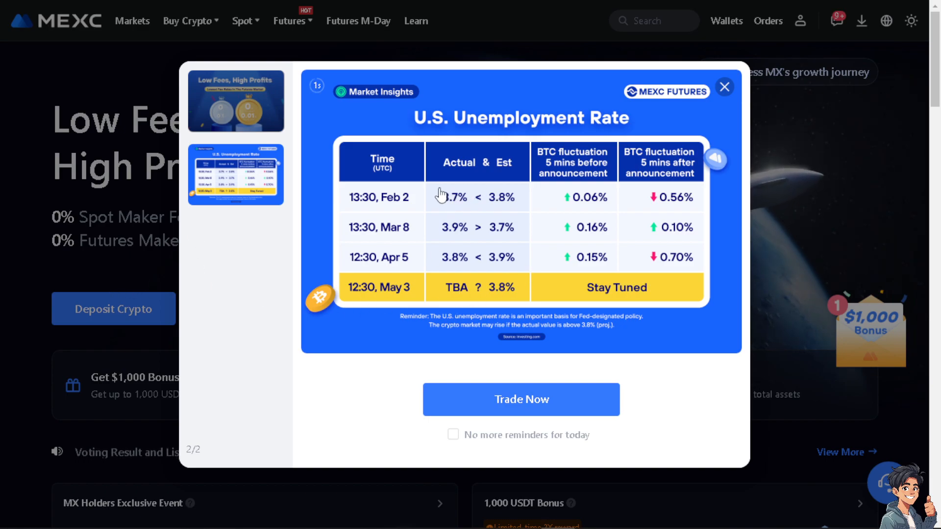
Return to the MEXC homepage and close the Low Fees, High Profits popup.
{"action": "left_click", "coordinate": [236, 101]}
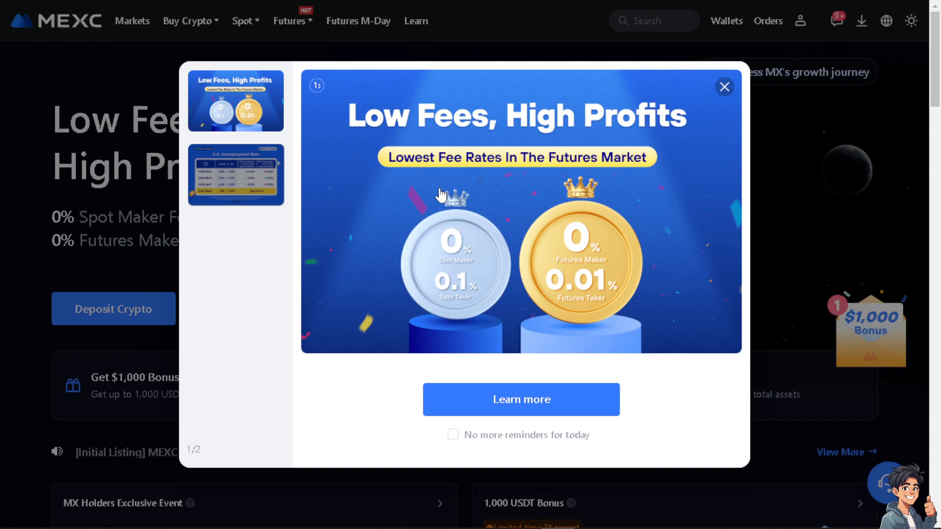
{"action": "left_click", "coordinate": [235, 174]}
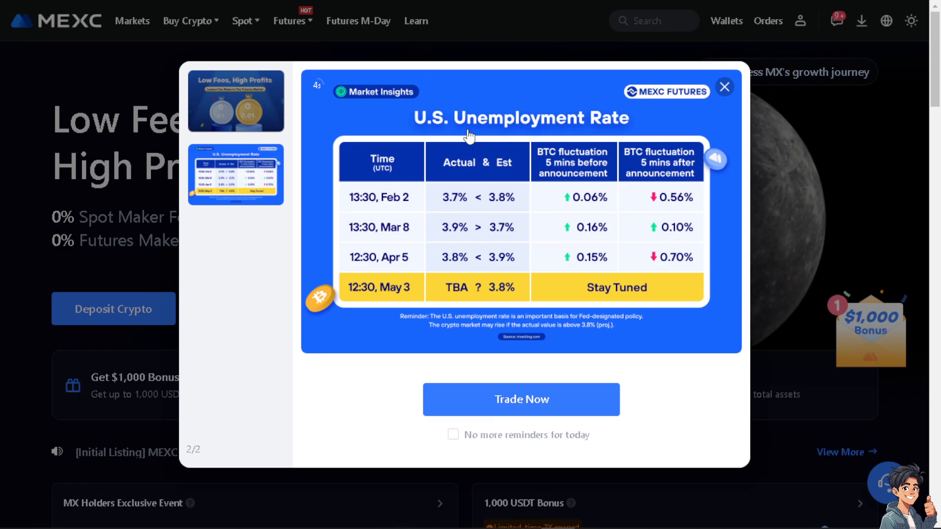
{"action": "left_click", "coordinate": [235, 100]}
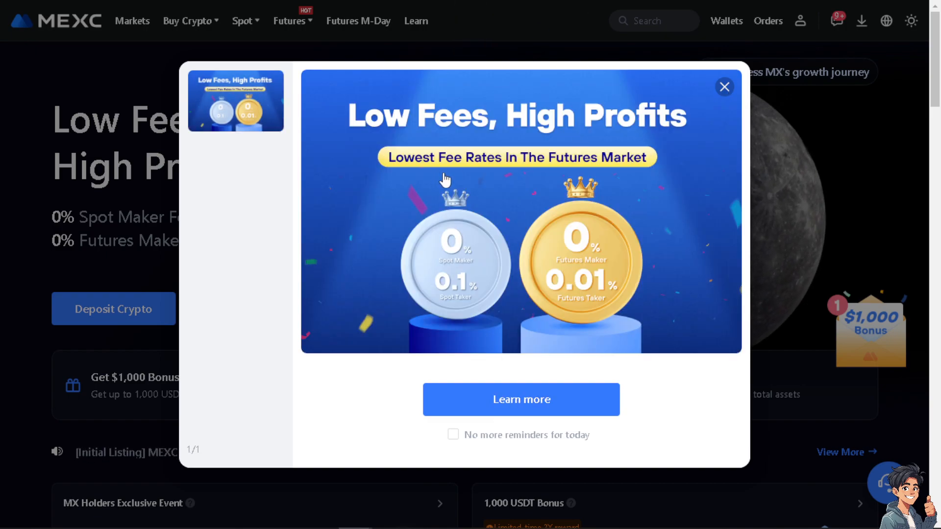
{"action": "mouse_move", "coordinate": [549, 158]}
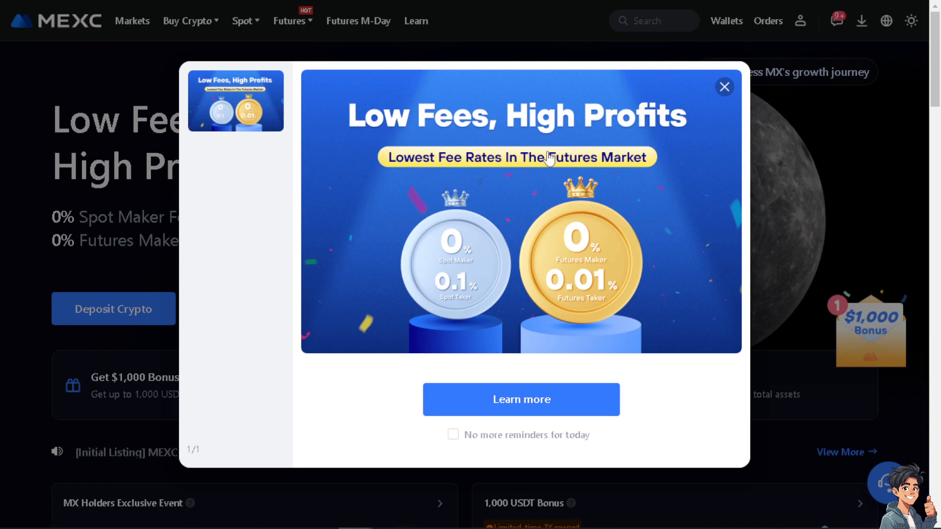
{"action": "left_click", "coordinate": [724, 86]}
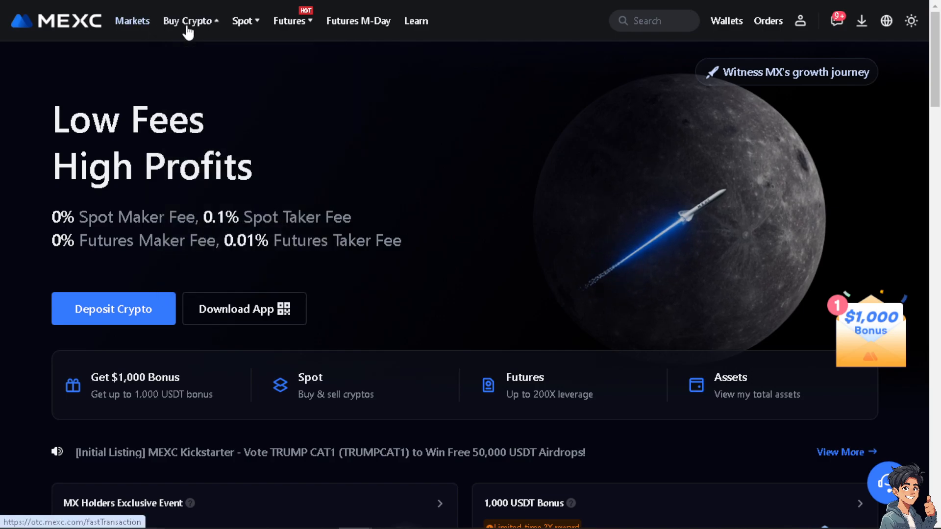
{"action": "left_click", "coordinate": [187, 21]}
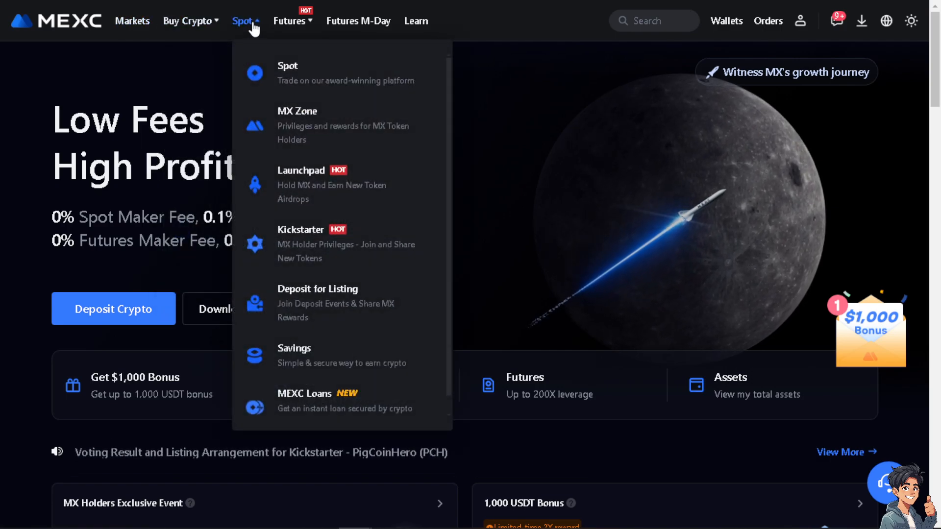
{"action": "mouse_move", "coordinate": [52, 425]}
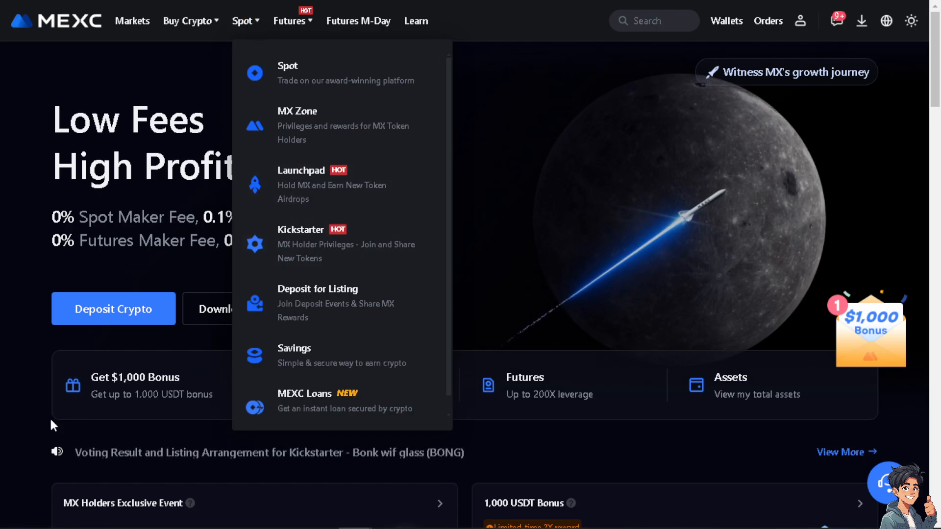
{"action": "mouse_move", "coordinate": [698, 34]}
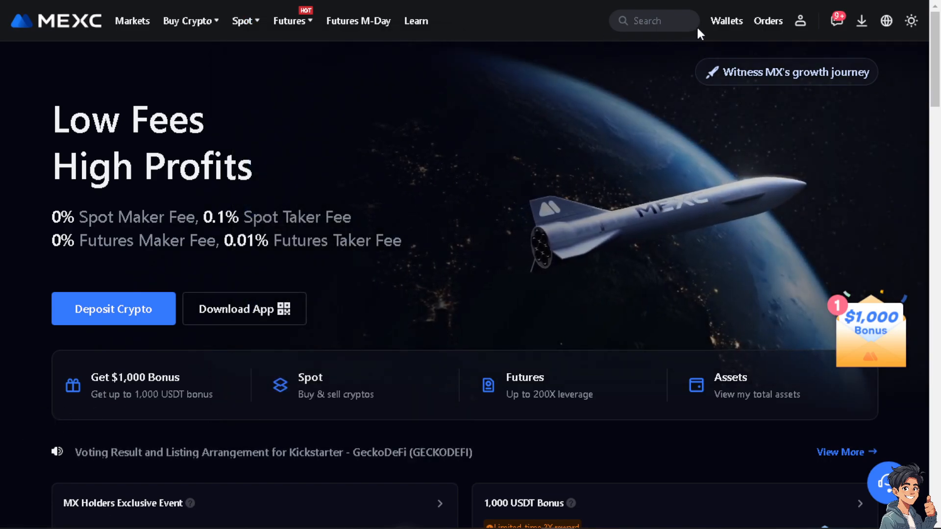
Go from Wallets to the Deposit page with USDT as the crypto.
{"action": "left_click", "coordinate": [725, 20]}
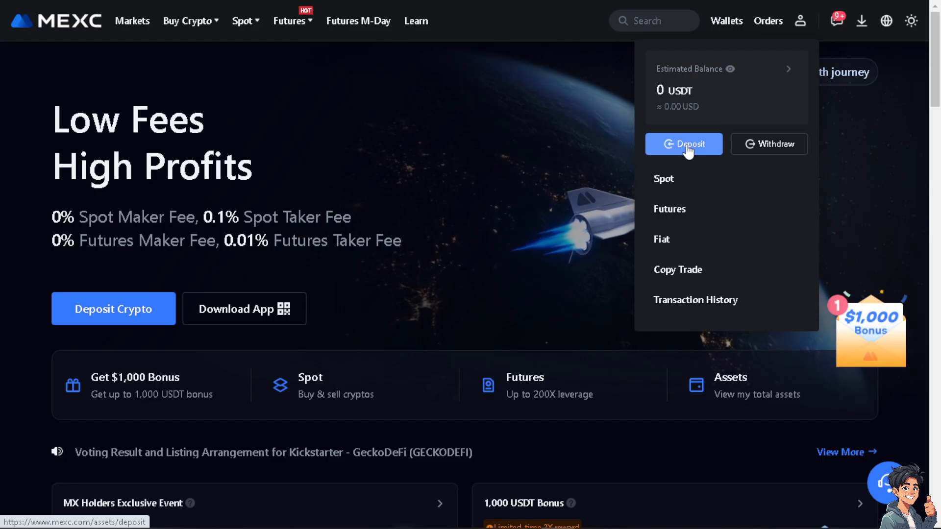
{"action": "left_click", "coordinate": [684, 144]}
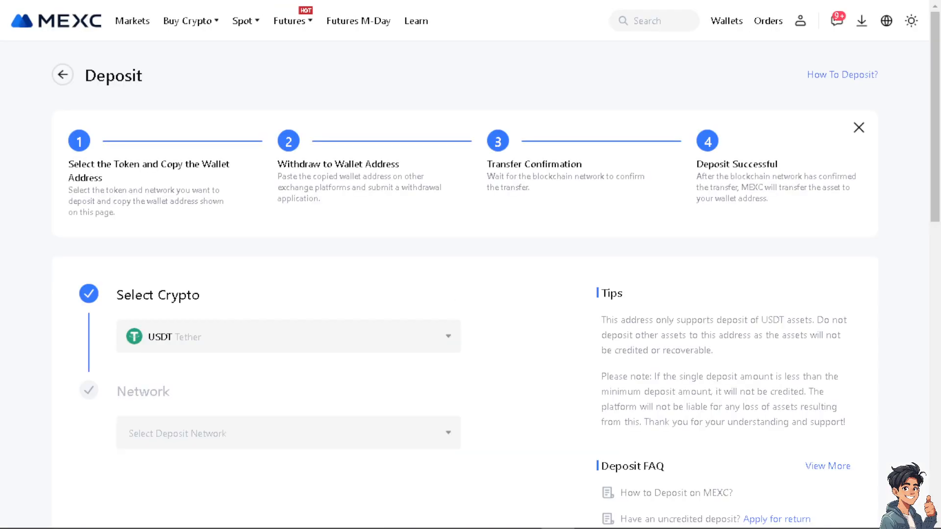
{"action": "left_click", "coordinate": [911, 20]}
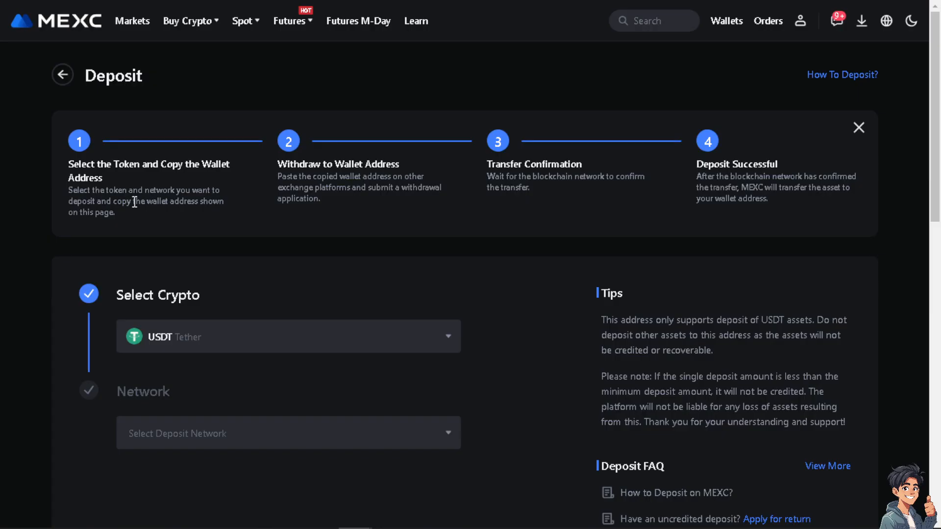
{"action": "mouse_move", "coordinate": [186, 225]}
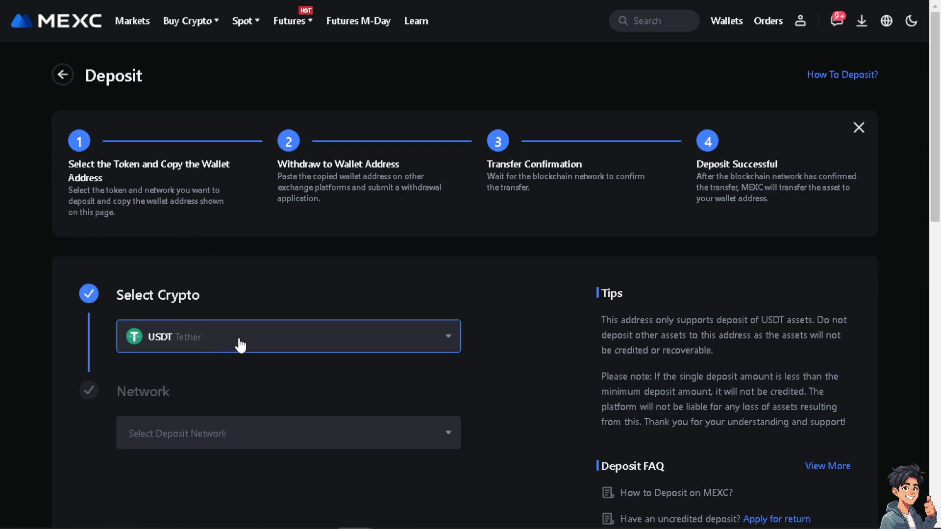
{"action": "mouse_move", "coordinate": [234, 348]}
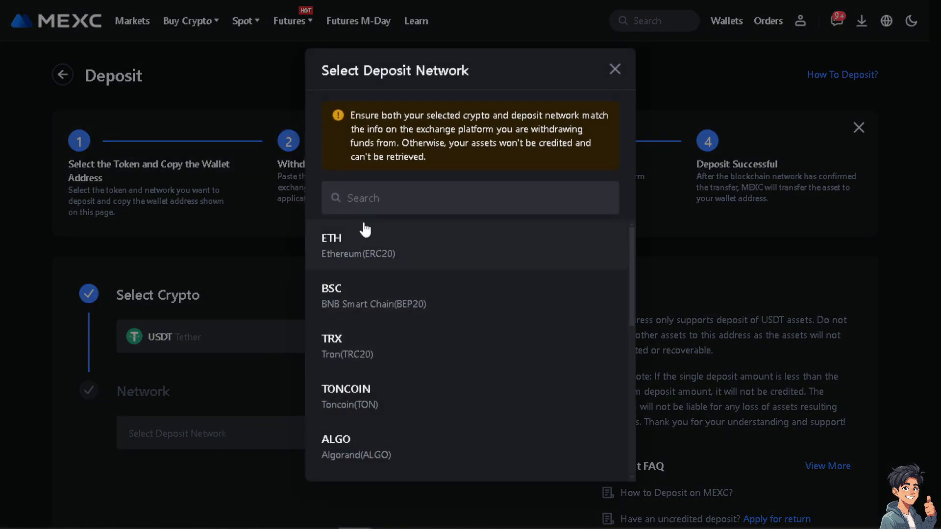
{"action": "mouse_move", "coordinate": [360, 228]}
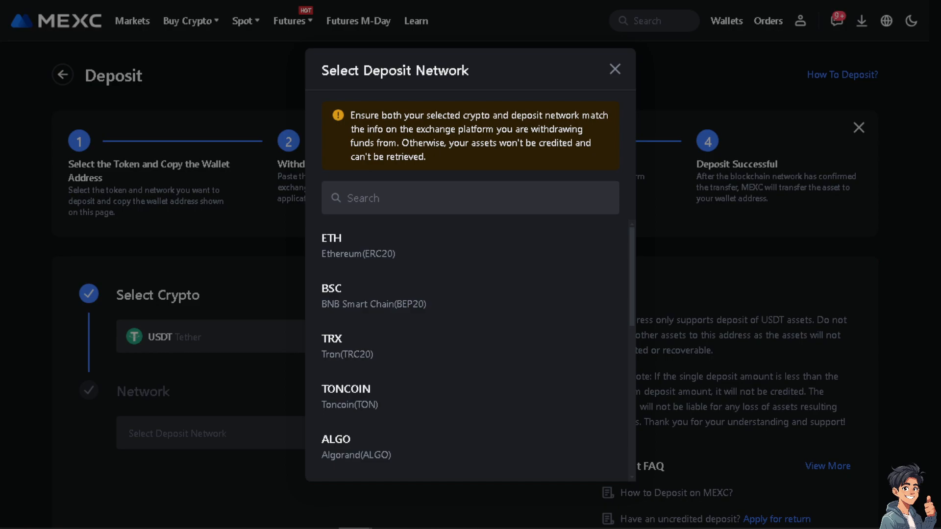
{"action": "mouse_move", "coordinate": [395, 262]}
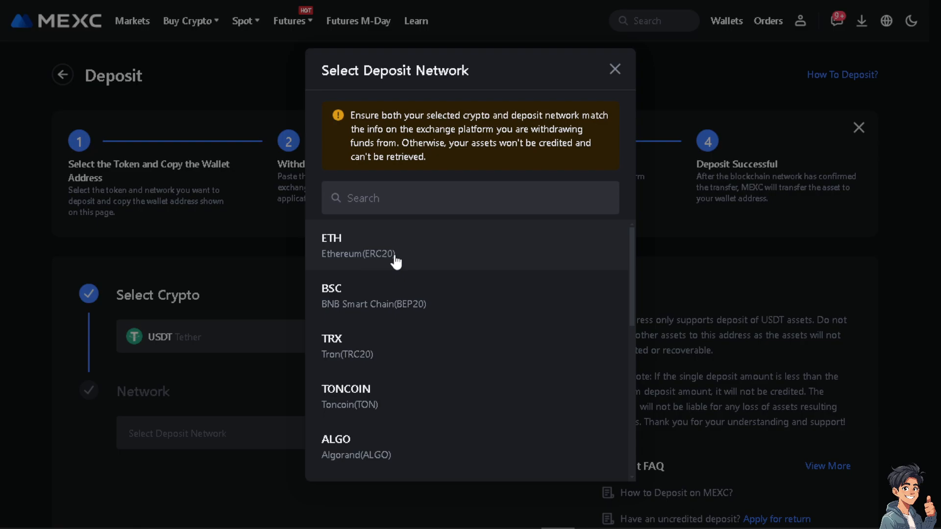
{"action": "mouse_move", "coordinate": [409, 297]}
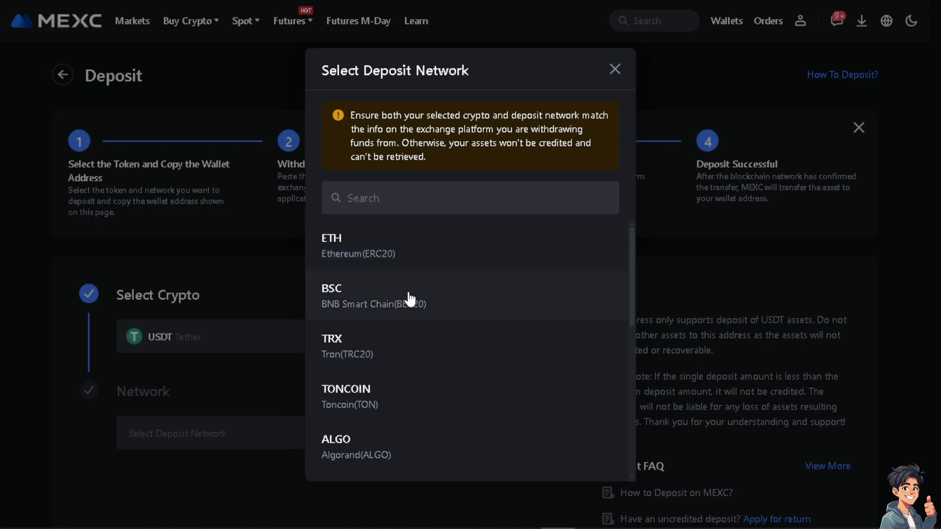
{"action": "mouse_move", "coordinate": [441, 308]}
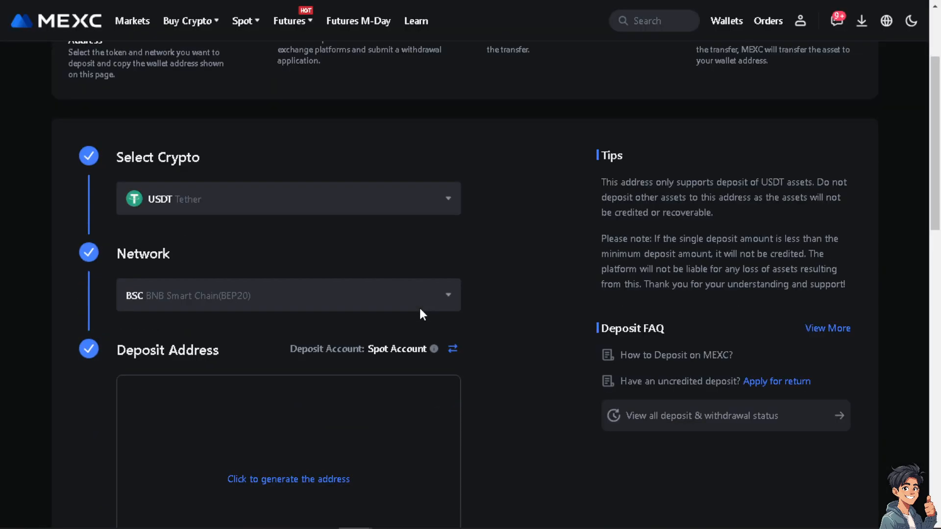
Generate the BEP20 USDT address, cancel the verification notice, and copy the address.
{"action": "scroll", "scroll_direction": "down", "scroll_amount": 3}
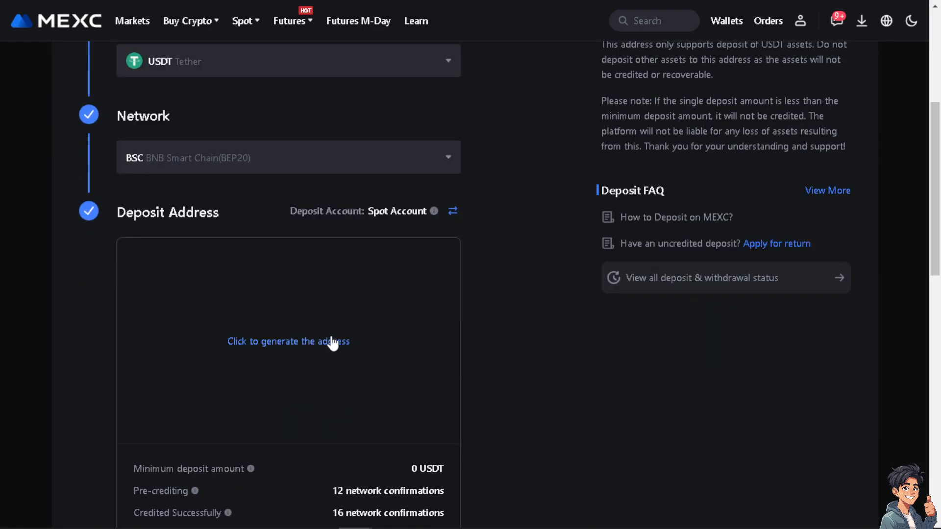
{"action": "mouse_move", "coordinate": [315, 348]}
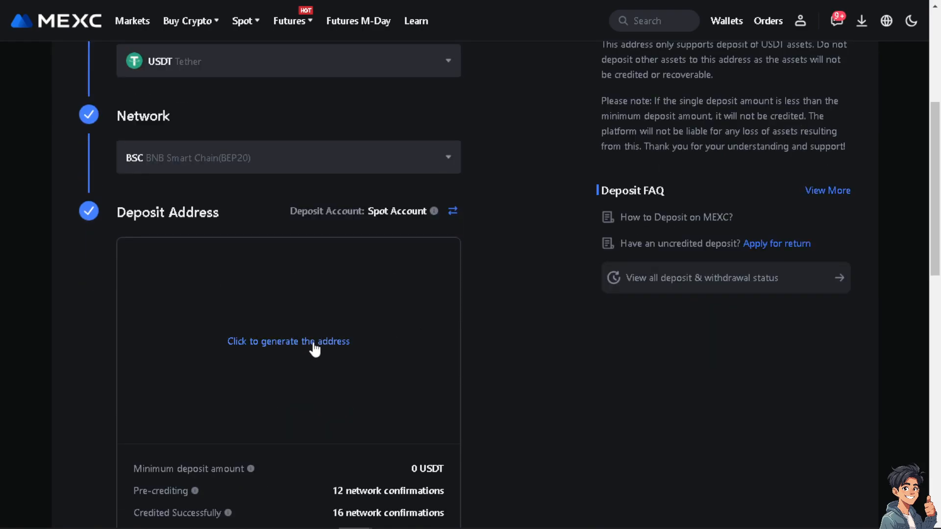
{"action": "left_click", "coordinate": [288, 342]}
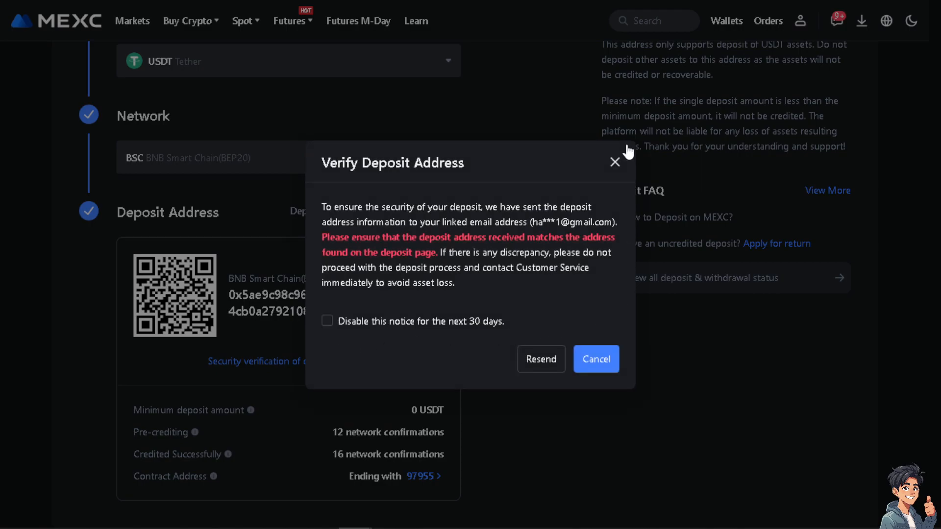
{"action": "left_click", "coordinate": [596, 359]}
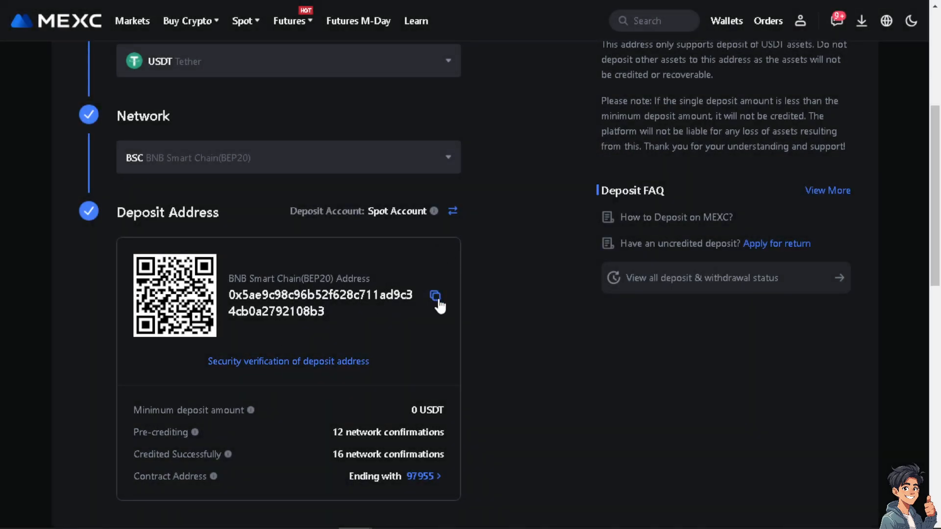
{"action": "left_click", "coordinate": [436, 297]}
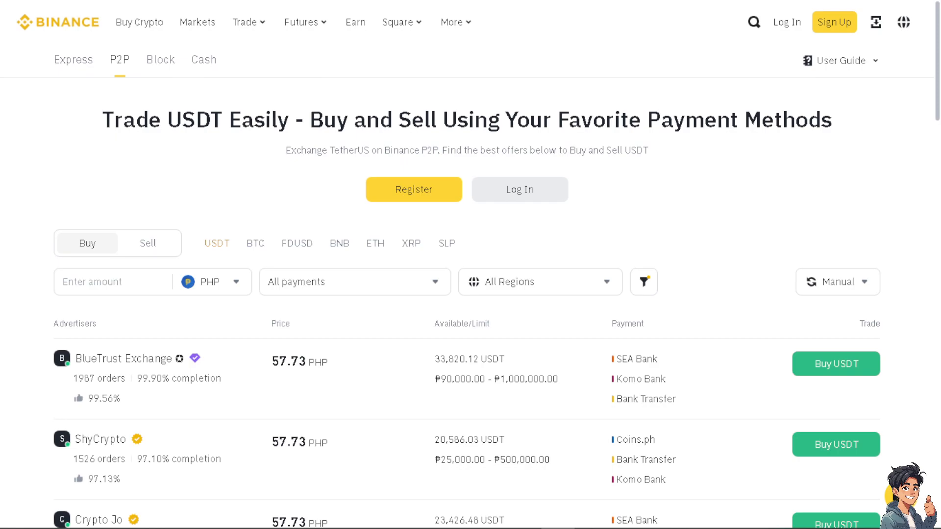
{"action": "key", "text": "f11"}
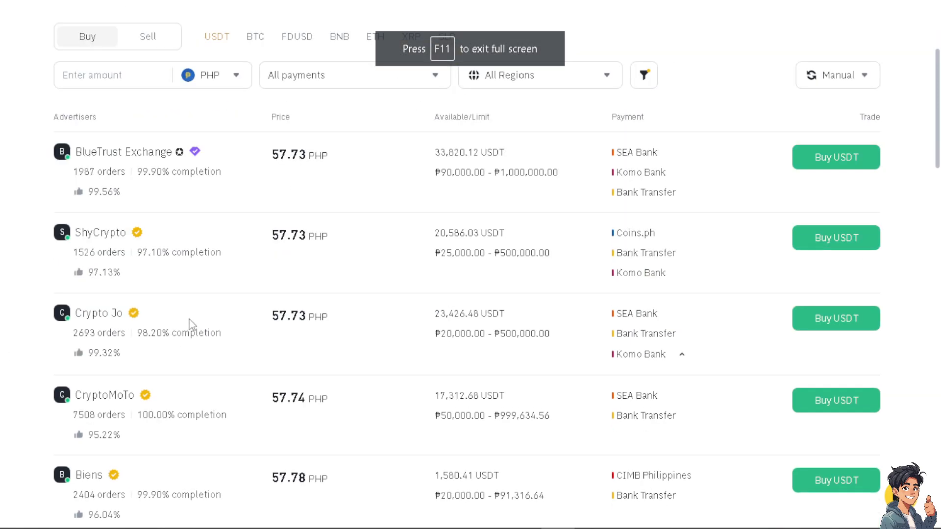
{"action": "scroll", "scroll_direction": "down", "scroll_amount": 3}
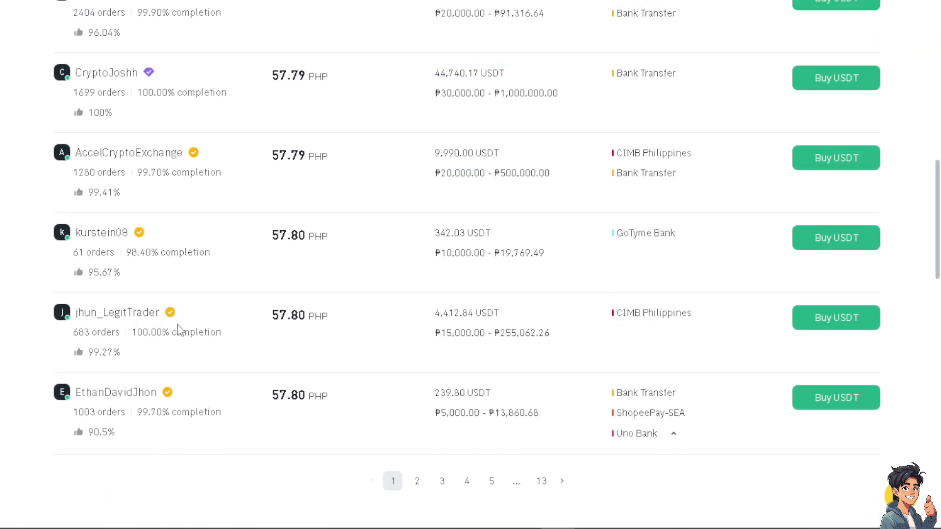
{"action": "scroll", "scroll_direction": "down", "scroll_amount": 3}
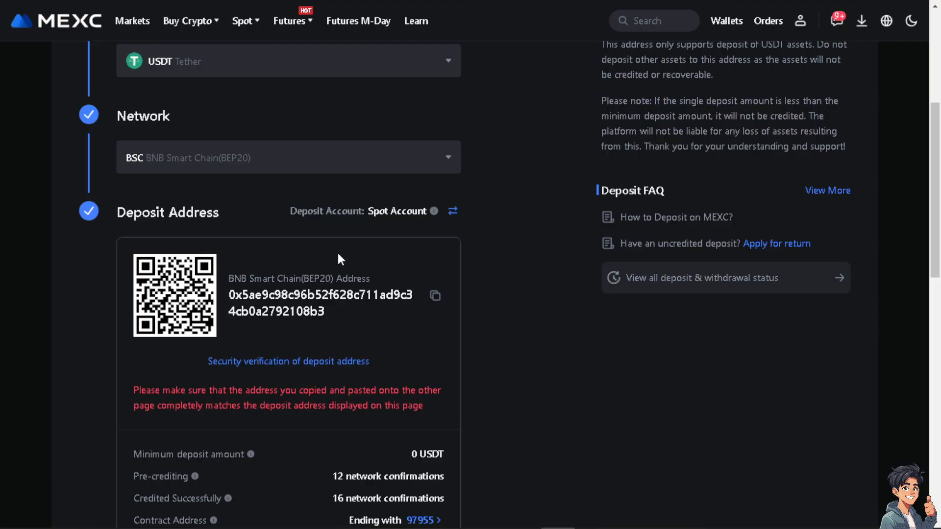
{"action": "mouse_move", "coordinate": [410, 299]}
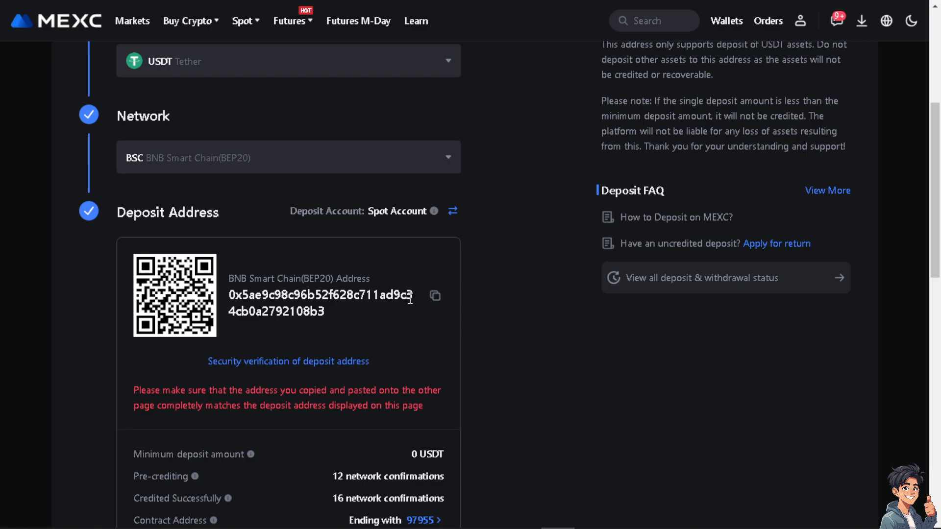
{"action": "scroll", "scroll_direction": "down", "scroll_amount": 3}
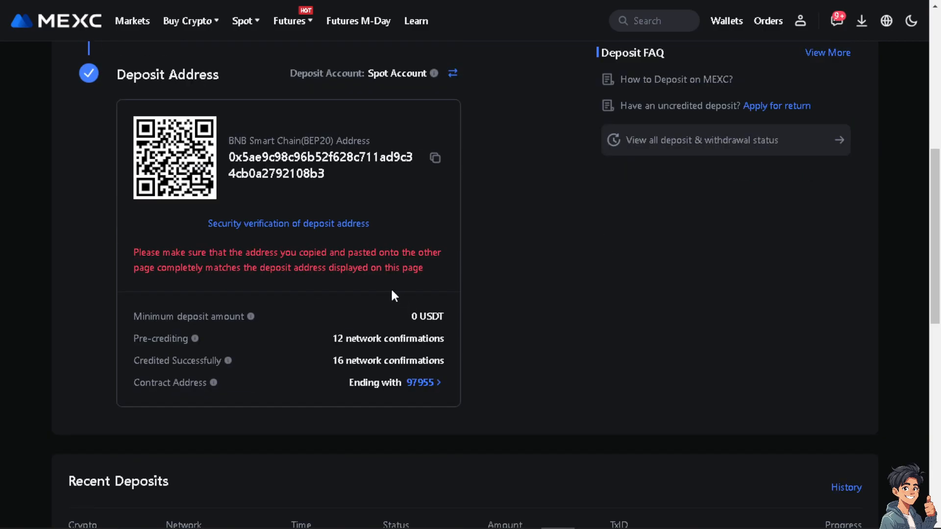
{"action": "scroll", "scroll_direction": "down", "scroll_amount": 3}
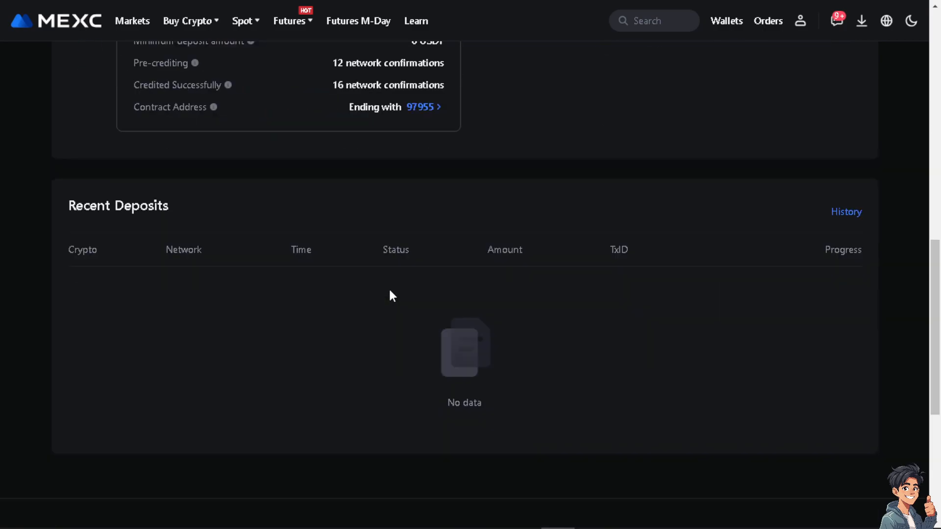
{"action": "scroll", "scroll_direction": "up", "scroll_amount": 3}
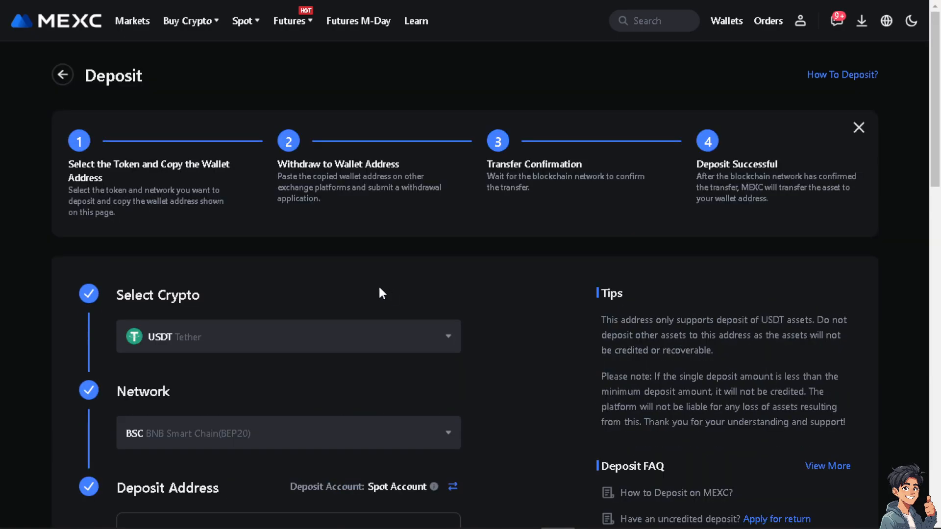